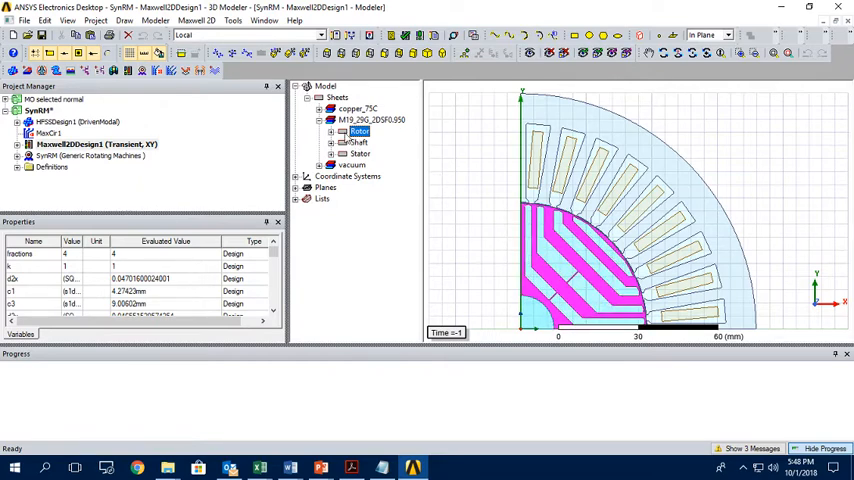
Step: Copy the quarter Rotor sheet, paste it into the new Maxwell 2D magnetostatic design, and select it
right_click(359, 131)
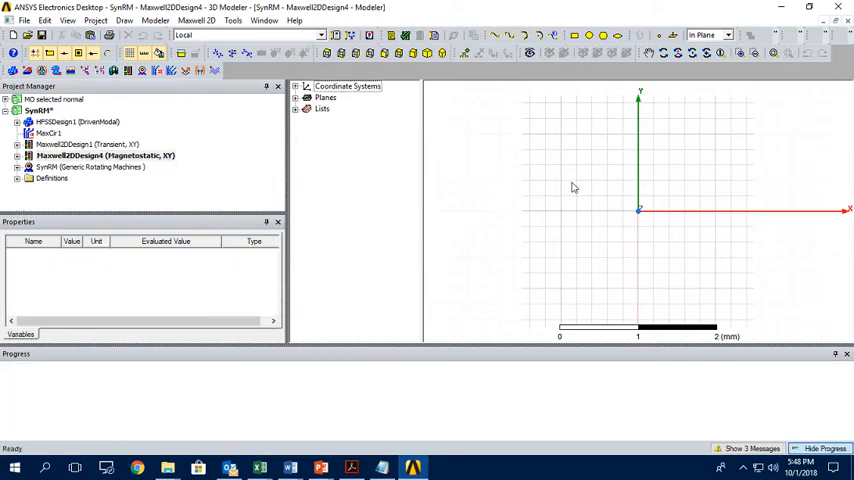
right_click(573, 188)
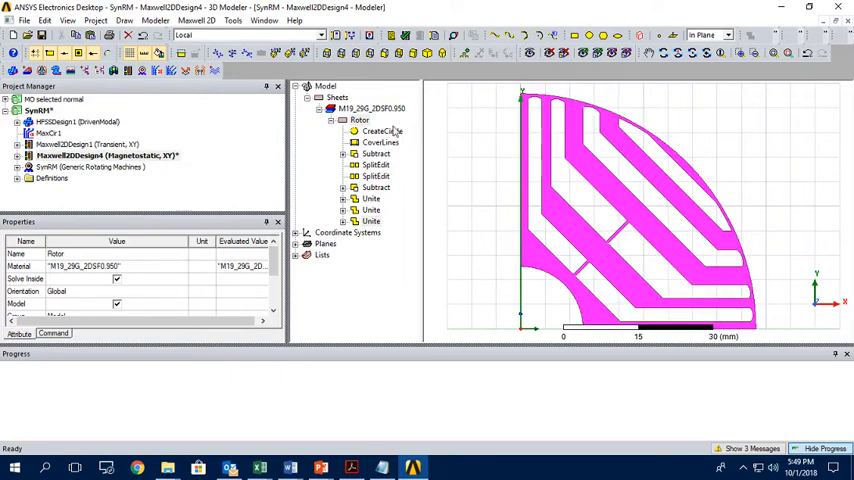
left_click(359, 120)
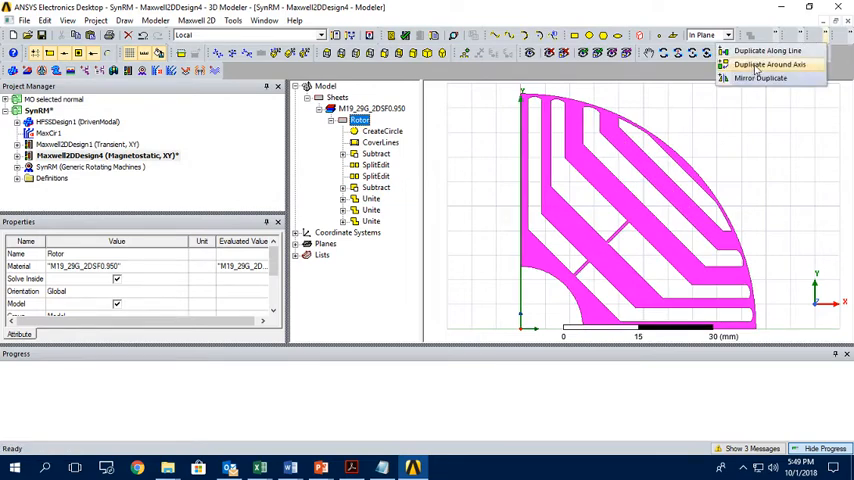
Step: Duplicate the rotor quarter around the Z axis at 90° with 4 total copies
left_click(769, 64)
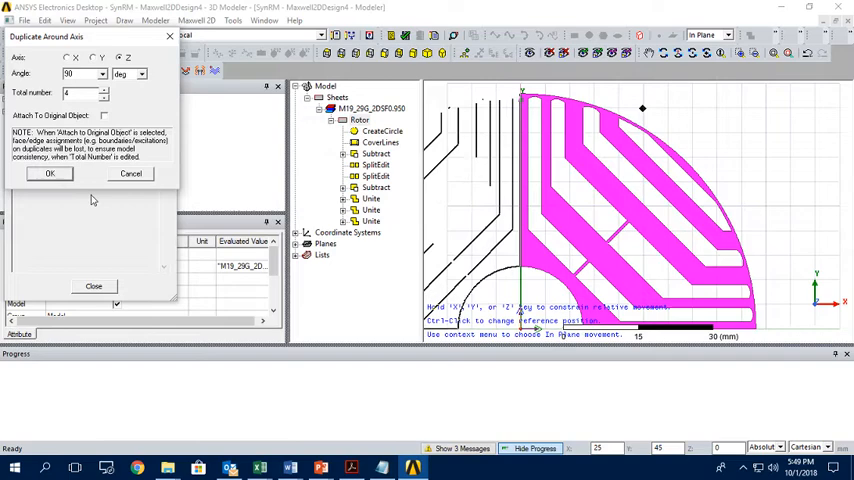
left_click(50, 173)
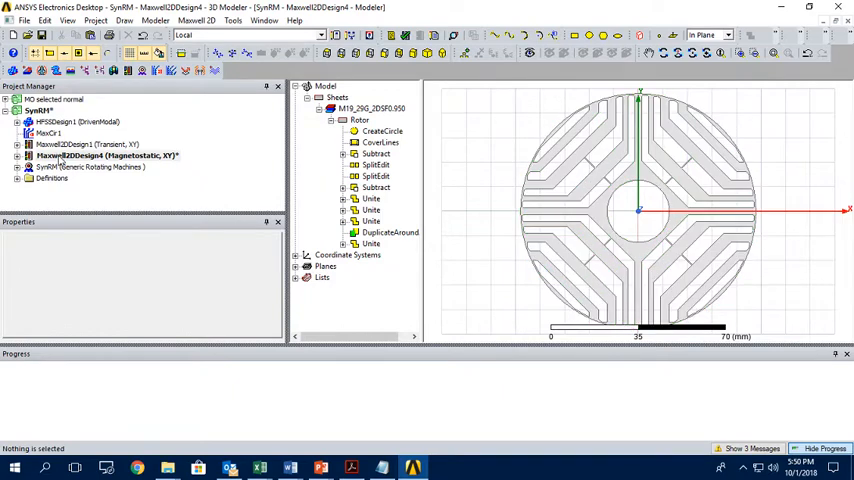
Step: Create a 3D design from the magnetostatic design, extruding the rotor along Z
right_click(60, 156)
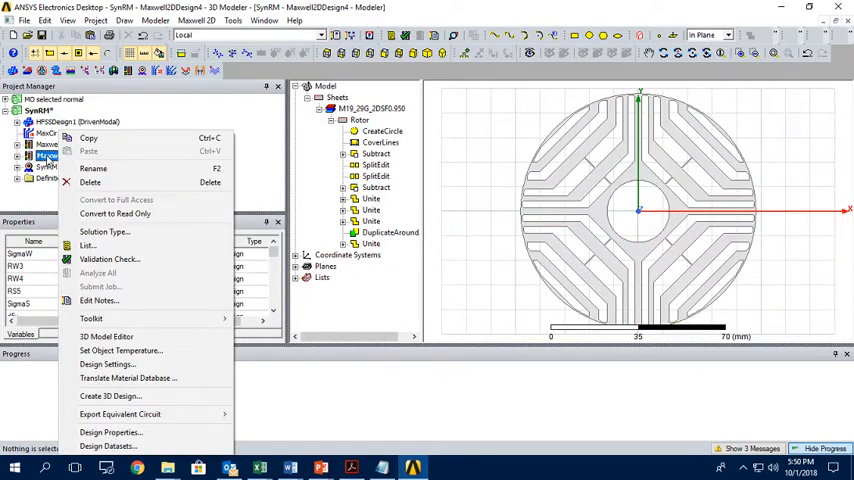
mouse_move(110, 396)
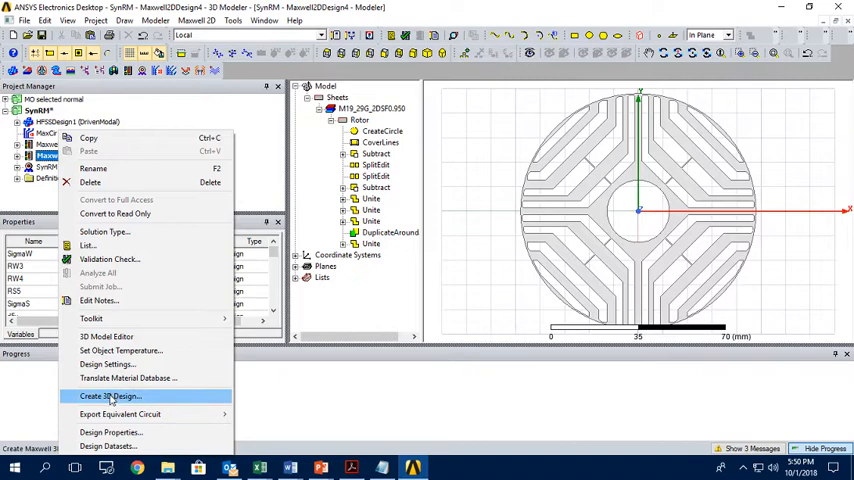
left_click(110, 396)
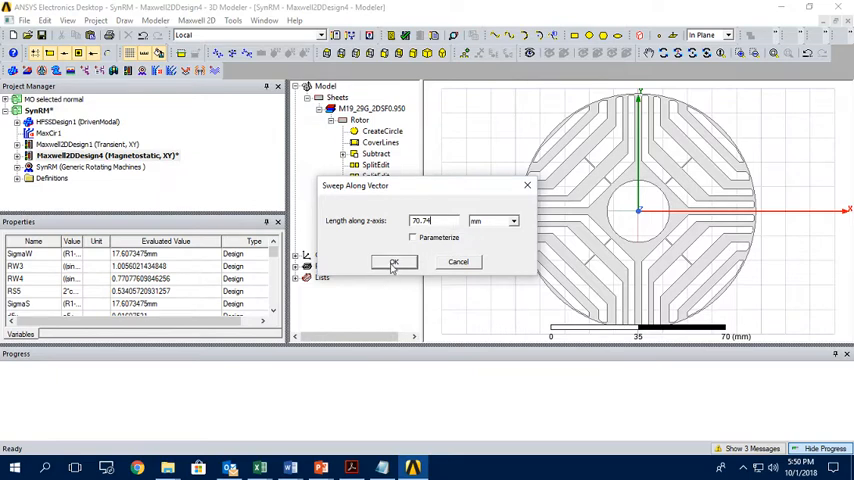
left_click(394, 262)
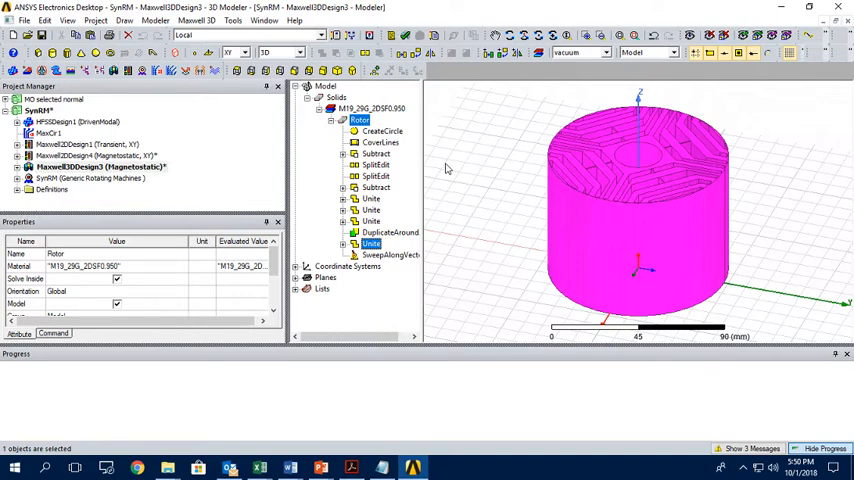
mouse_move(451, 177)
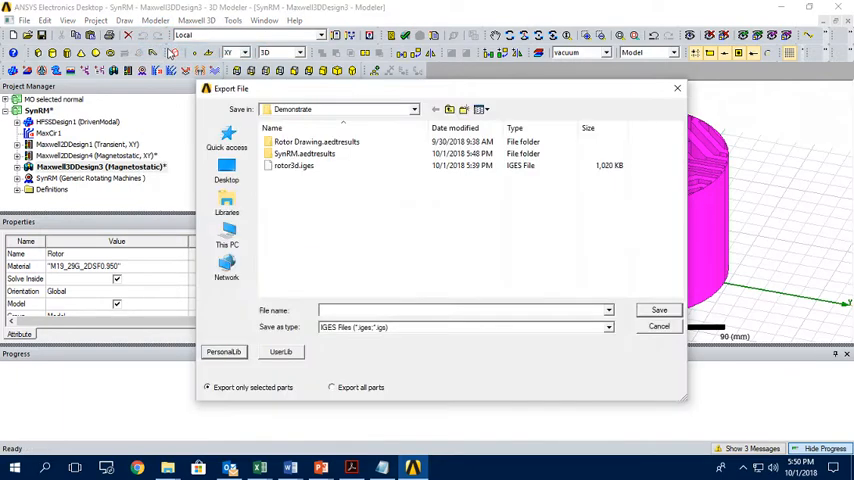
Step: Save the 3D rotor as IGES file rotor3d.iges in the Demonstrate folder
left_click(607, 327)
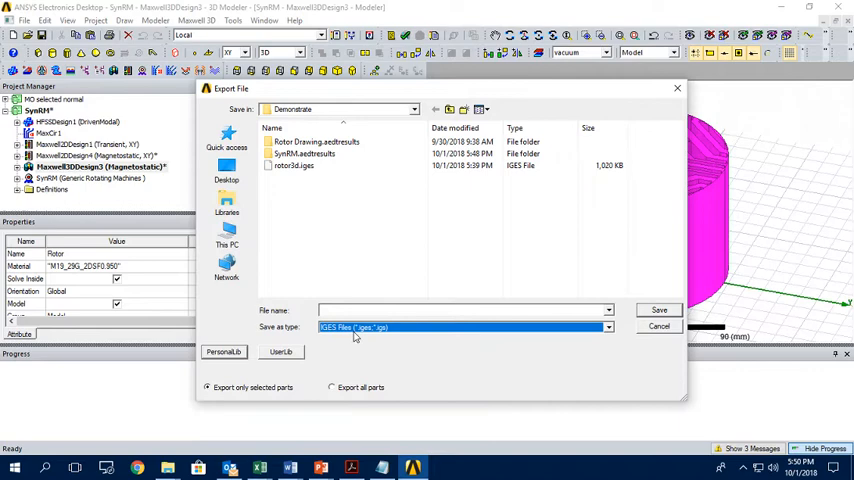
left_click(294, 165)
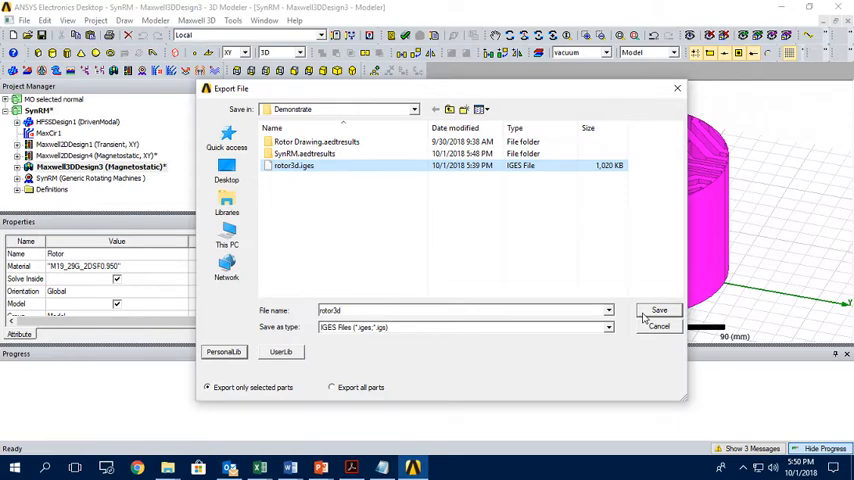
left_click(659, 310)
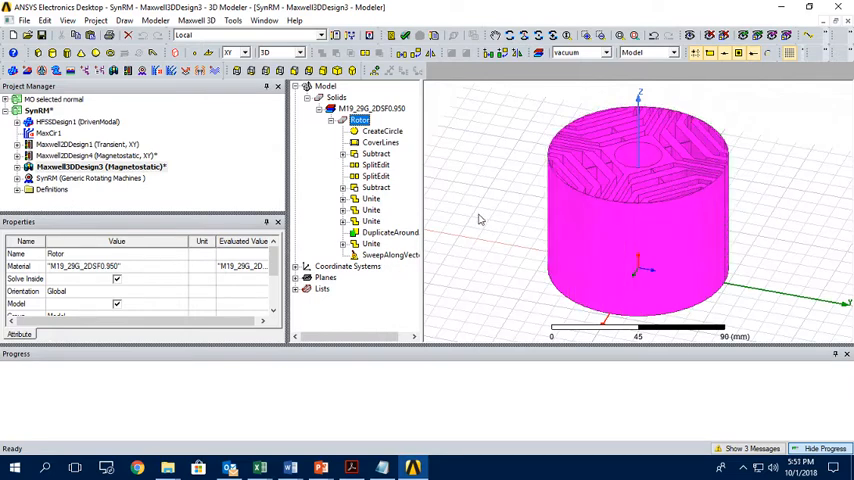
mouse_move(512, 212)
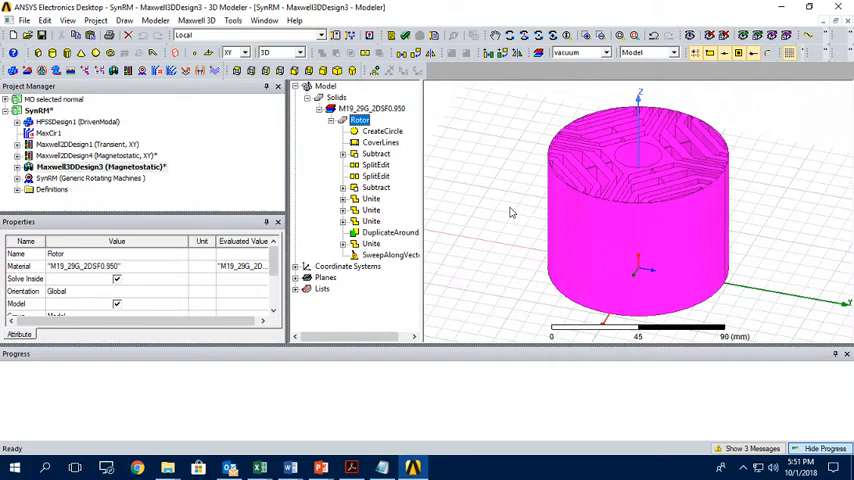
Step: Launch Workbench 18.2 via Start menu search and dismiss the connection error
left_click(14, 467)
type("work")
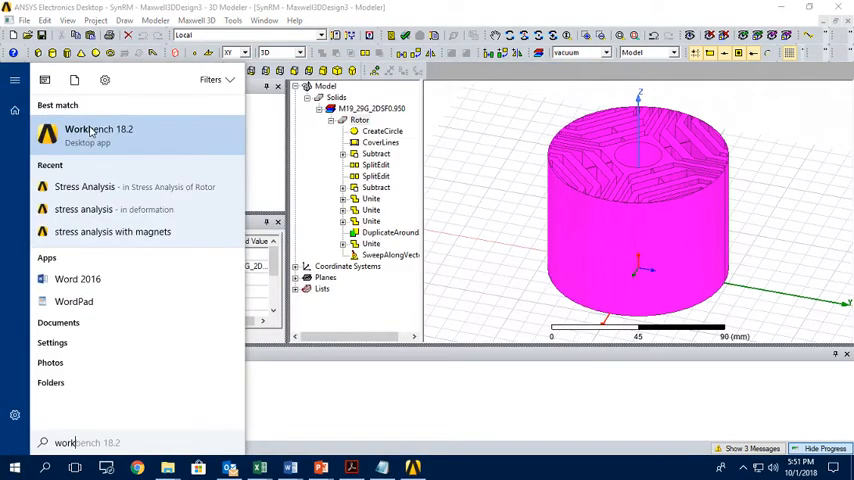
left_click(99, 133)
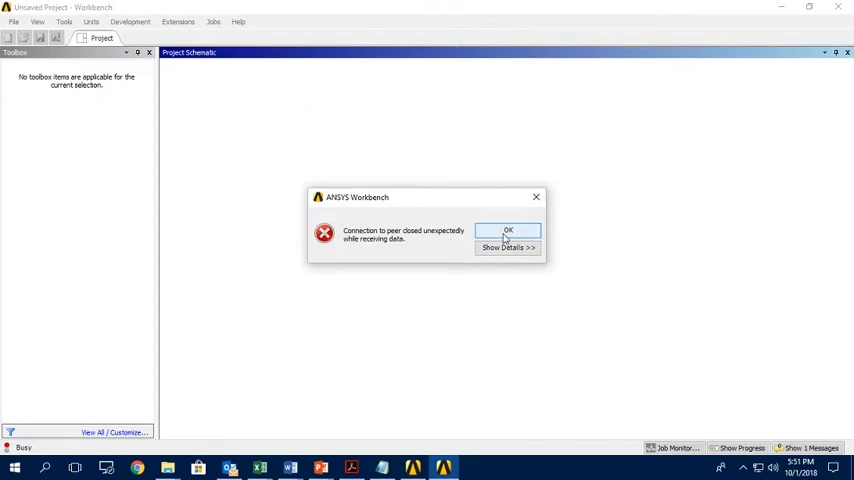
left_click(508, 230)
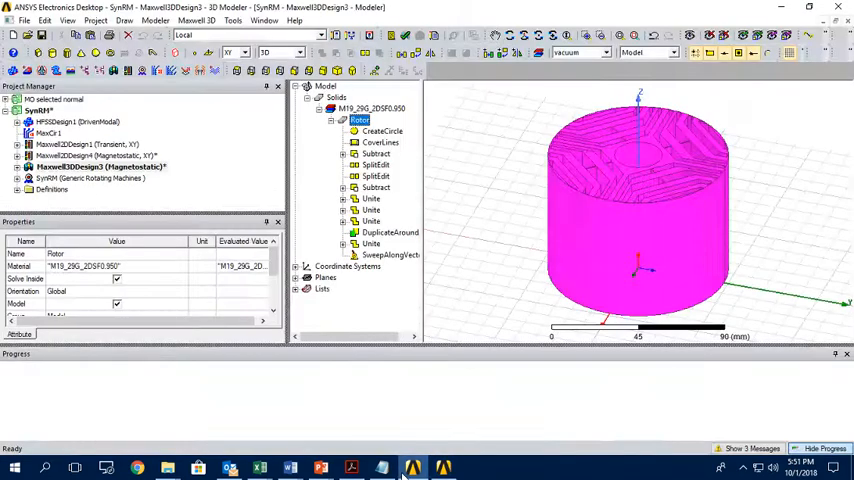
Step: Place a Static Structural system from Analysis Systems into the Project Schematic
left_click(412, 467)
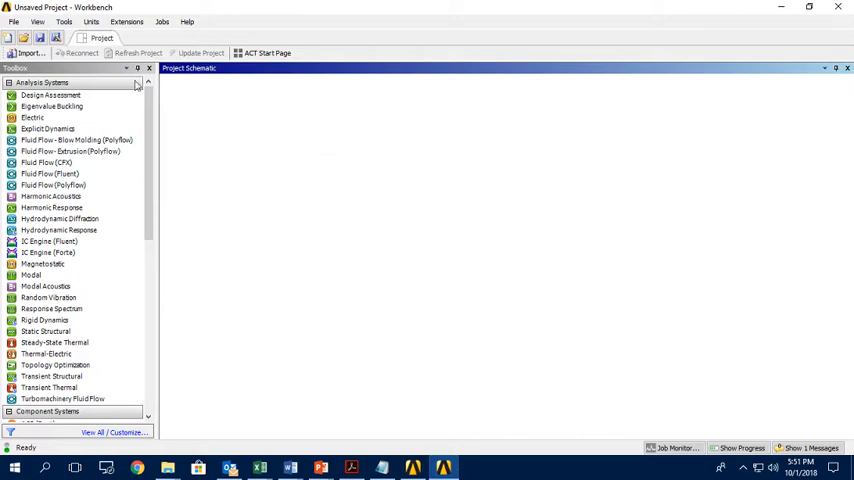
scroll("down", 3)
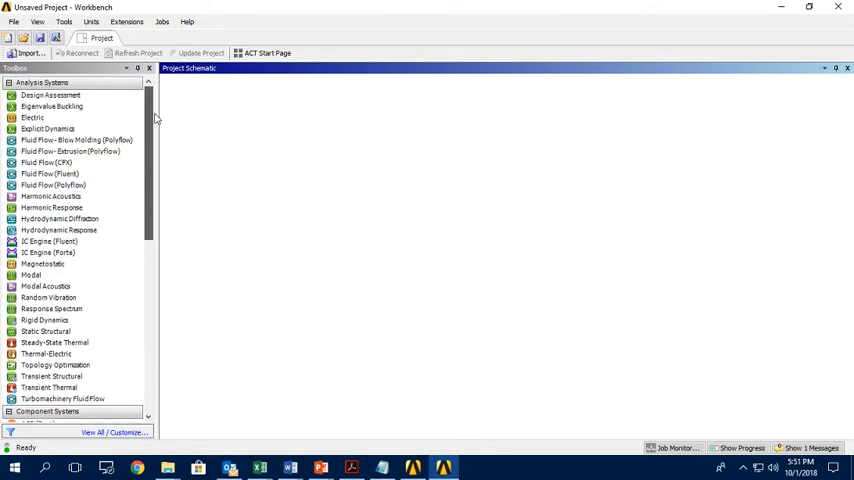
mouse_move(153, 115)
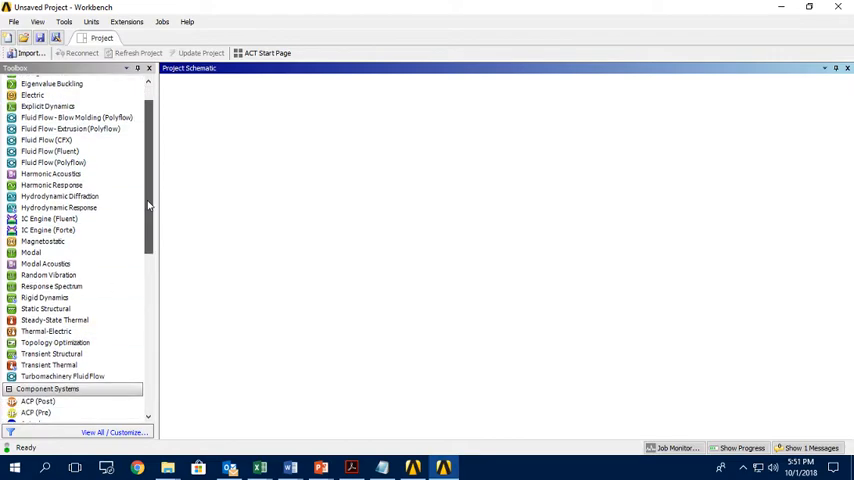
scroll("down", 3)
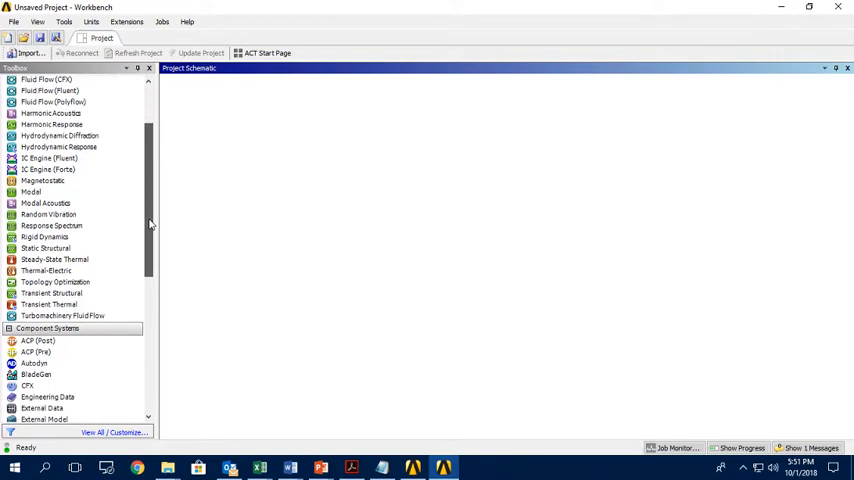
left_click(48, 214)
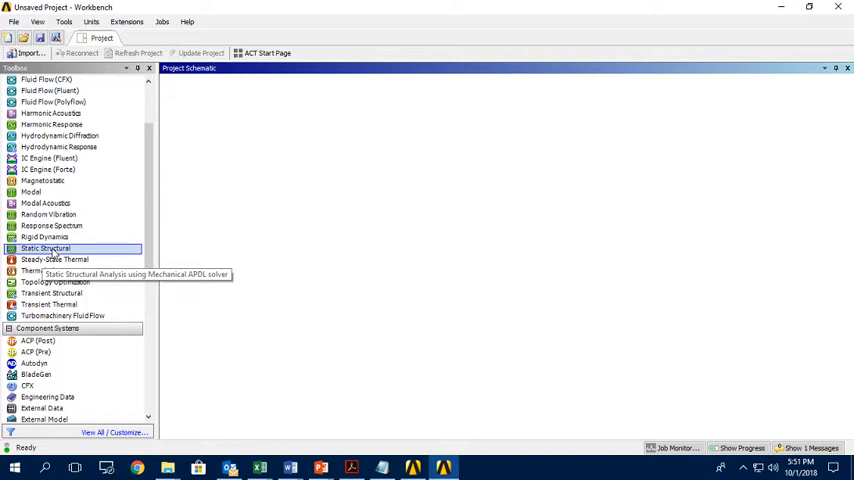
mouse_move(55, 255)
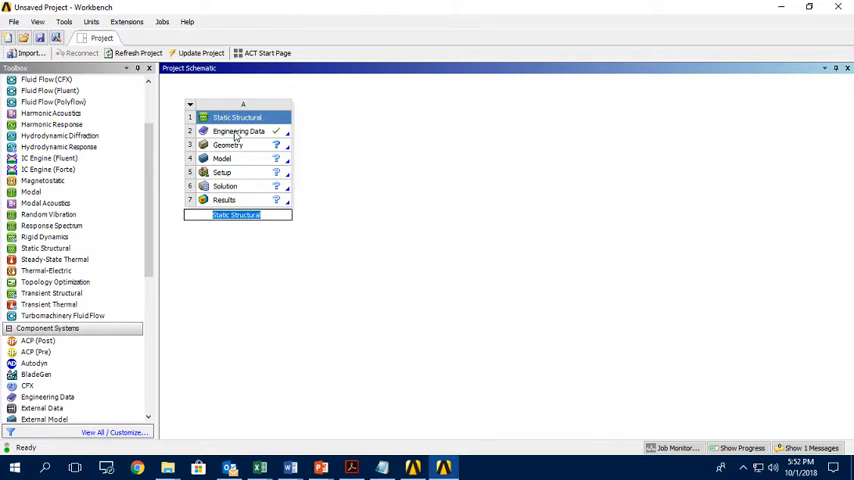
left_click(240, 131)
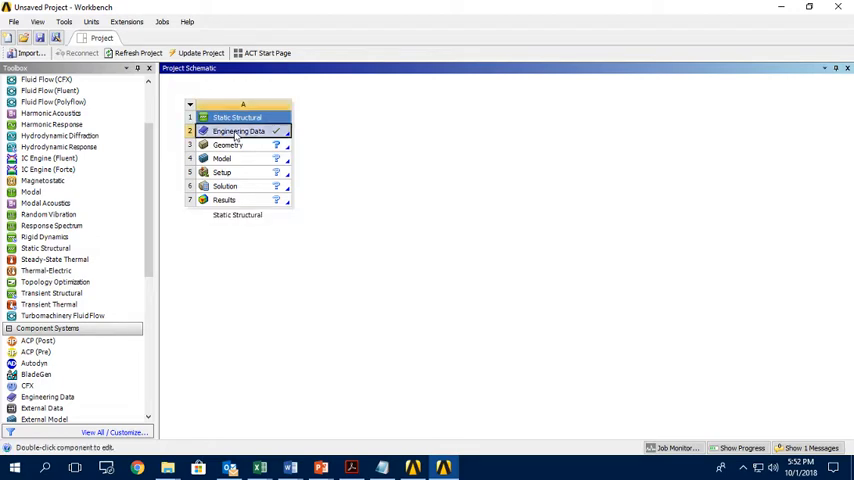
Step: In Engineering Data, rename the Structural Steel material to M-19 steel
double_click(238, 131)
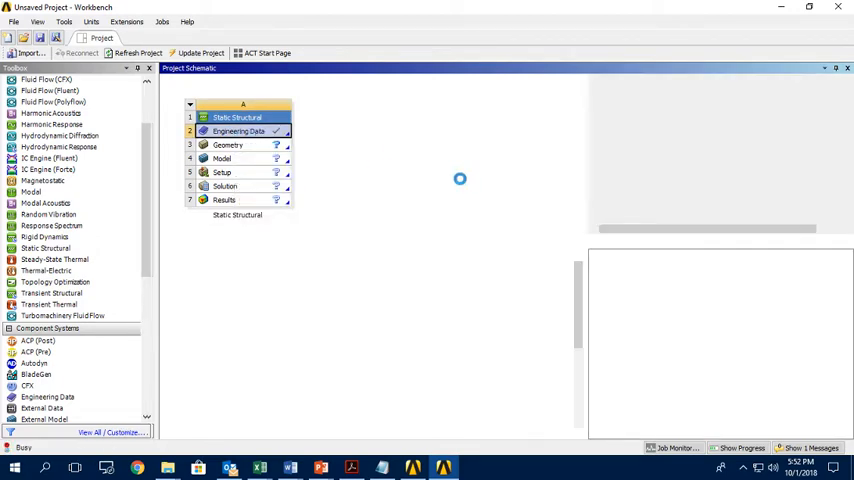
double_click(238, 131)
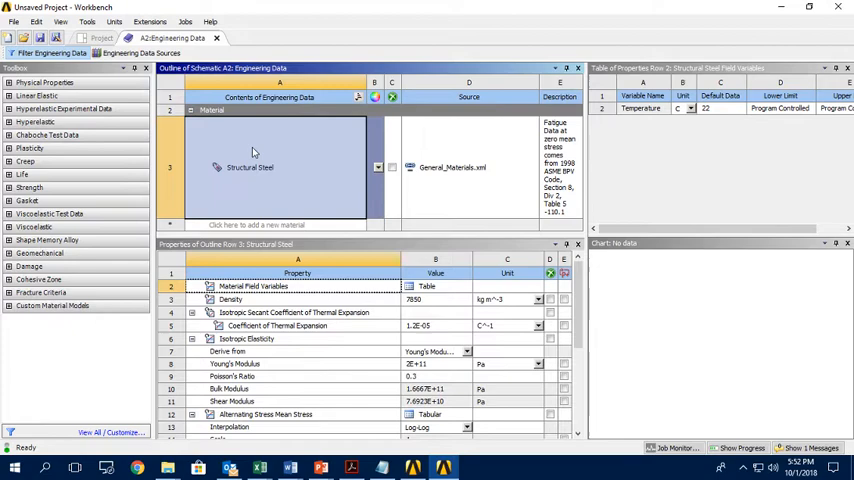
scroll("down", 3)
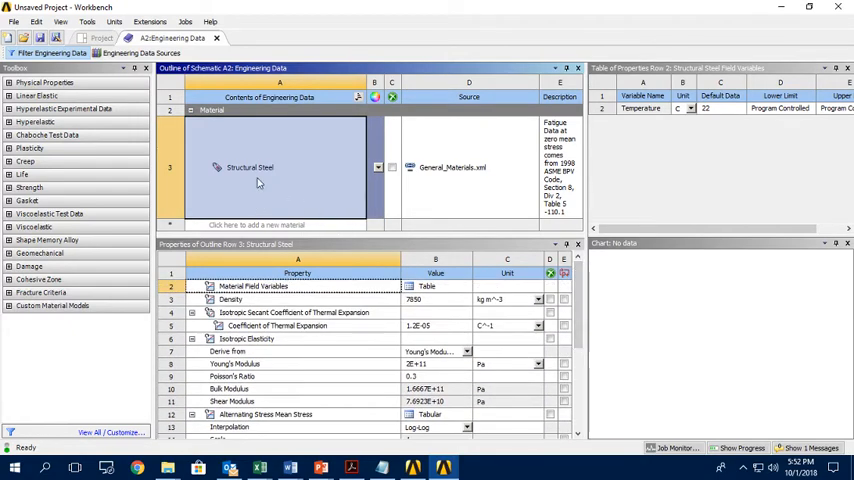
mouse_move(250, 167)
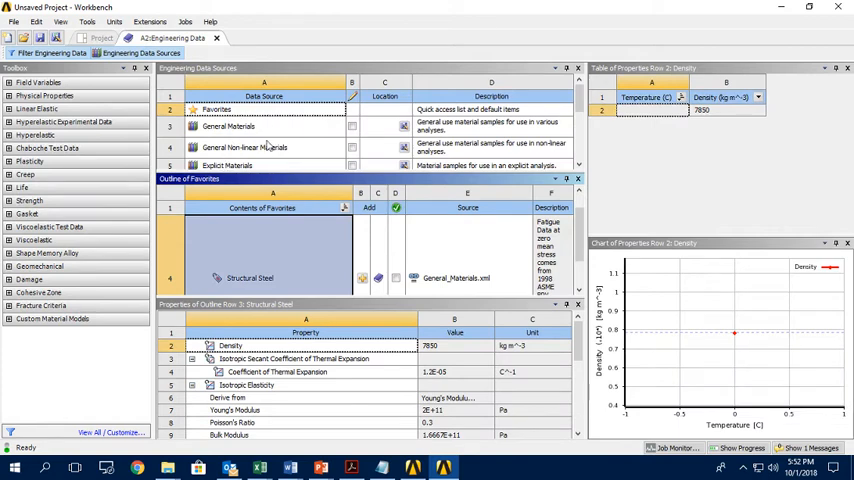
mouse_move(270, 138)
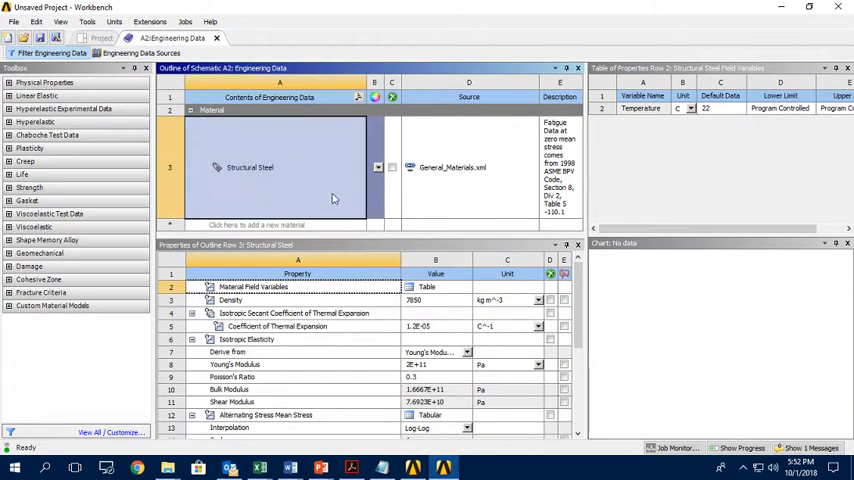
double_click(250, 167)
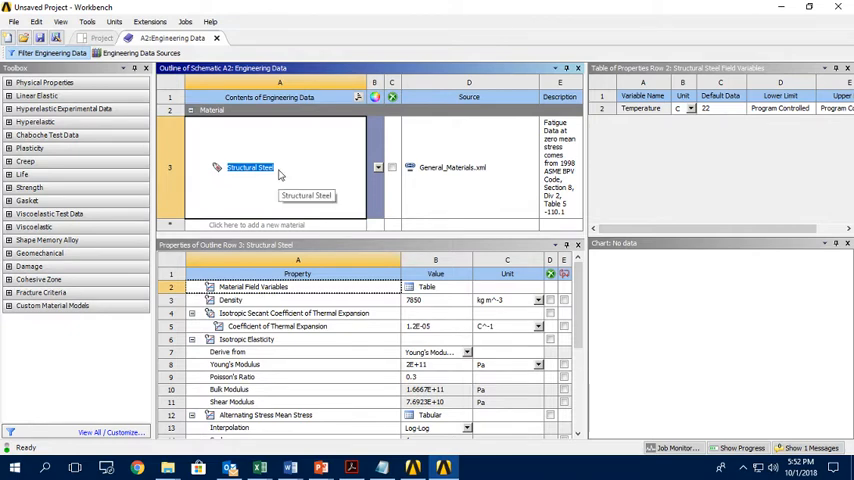
type("M-18")
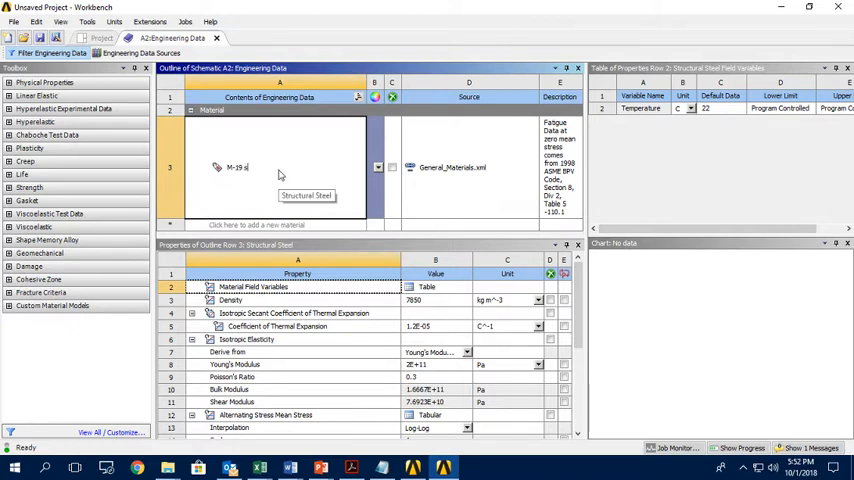
type("teel")
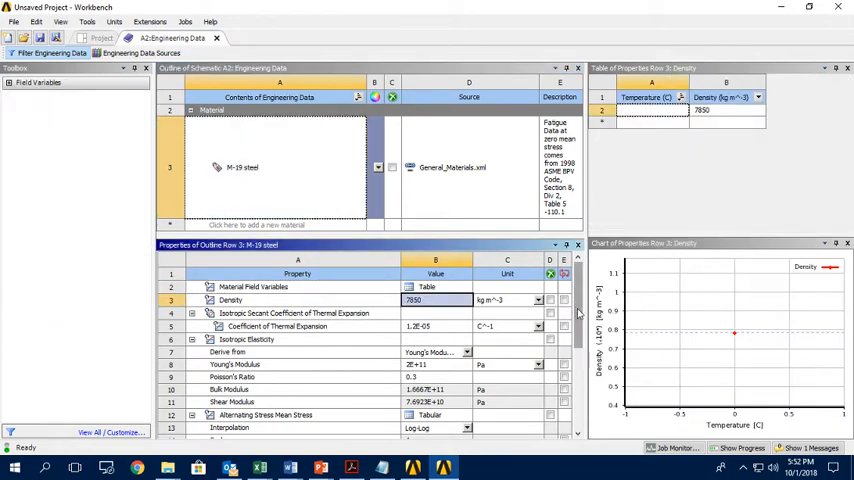
scroll("down", 3)
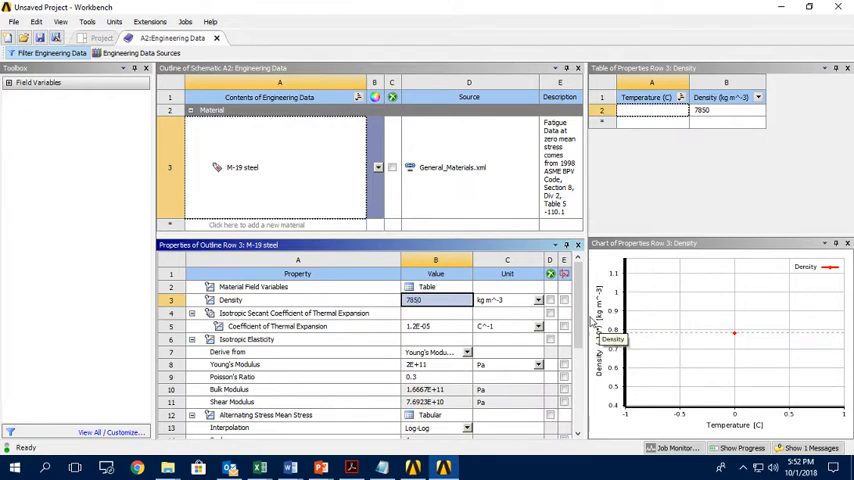
scroll("down", 3)
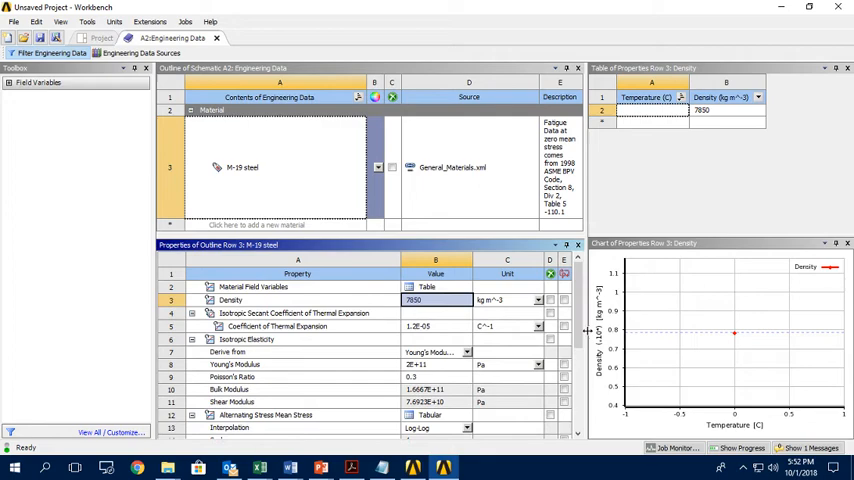
scroll("down", 3)
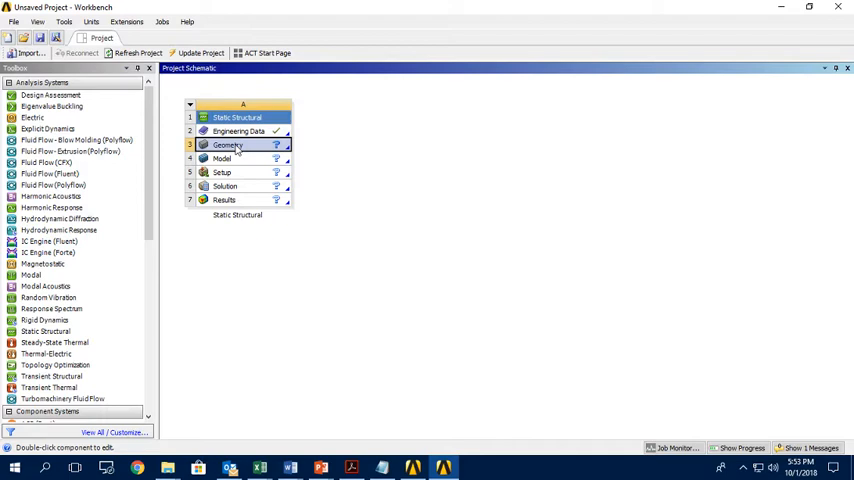
Step: Import the rotor IGES geometry into Static Structural and open the model in Mechanical
right_click(227, 145)
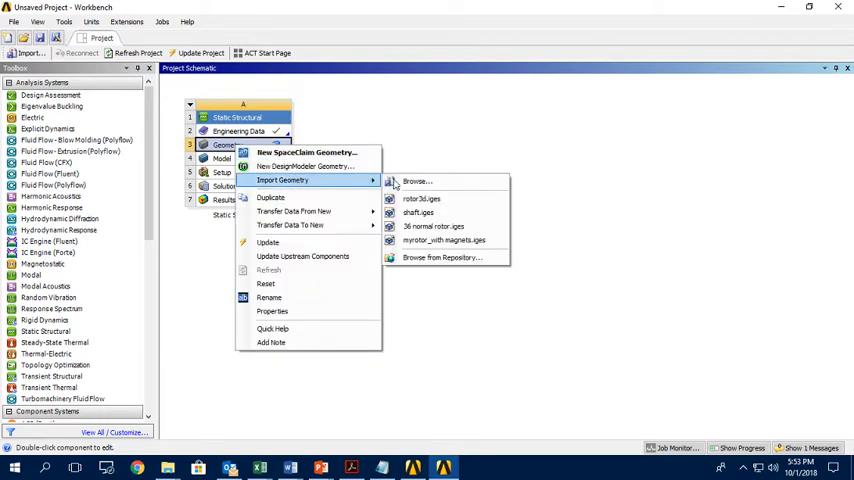
left_click(416, 181)
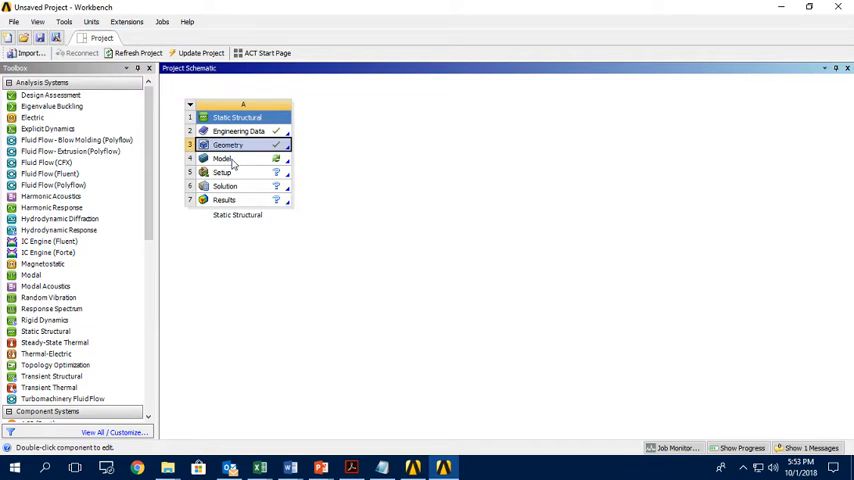
double_click(222, 158)
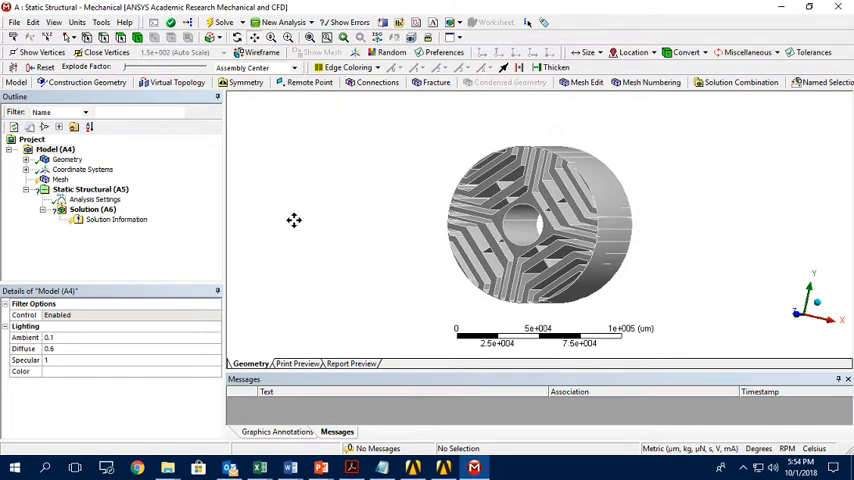
mouse_move(283, 215)
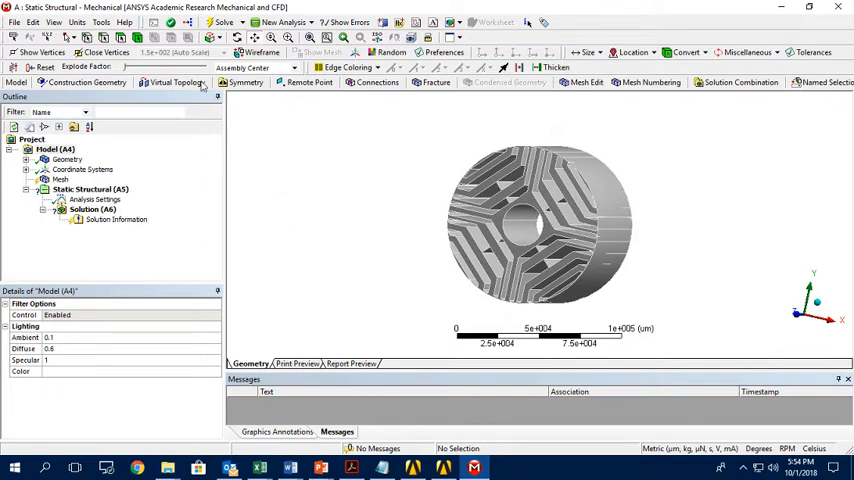
mouse_move(170, 25)
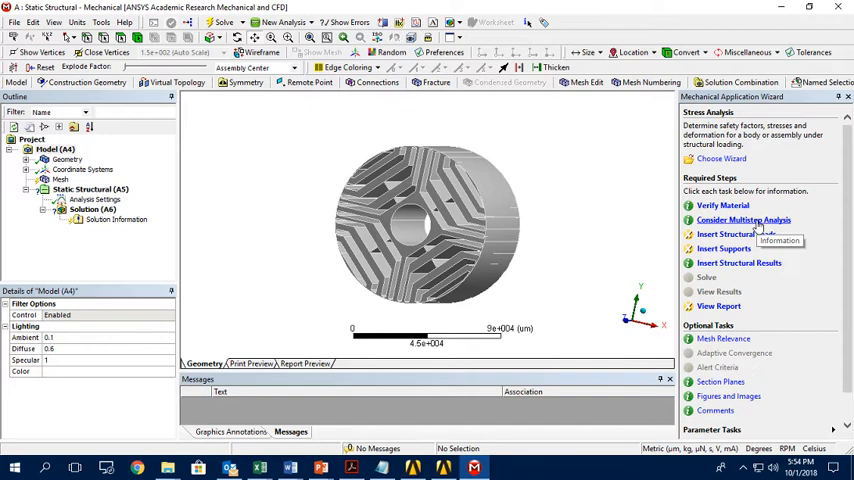
mouse_move(730, 240)
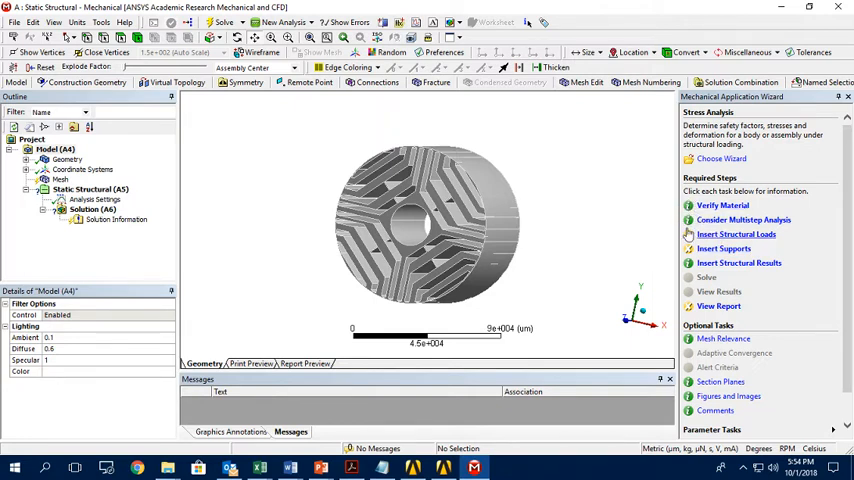
mouse_move(710, 234)
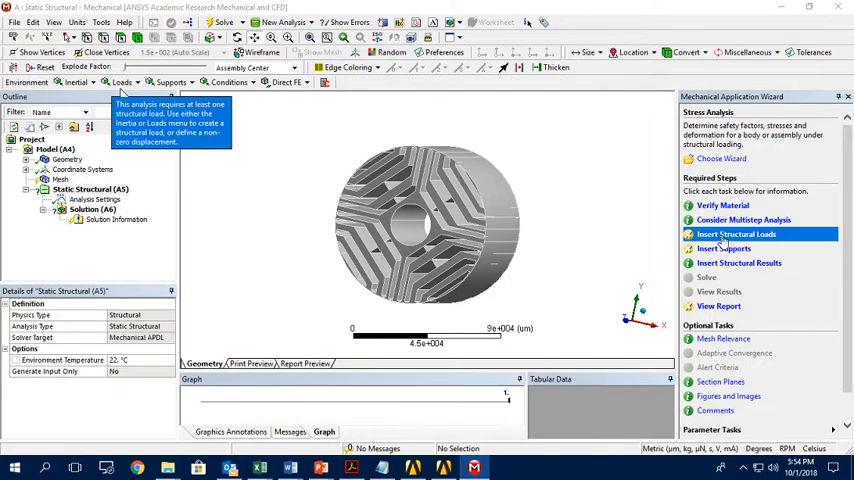
Step: Add a Rotational Velocity load defined by components, with Z component 2700 RPM
left_click(76, 82)
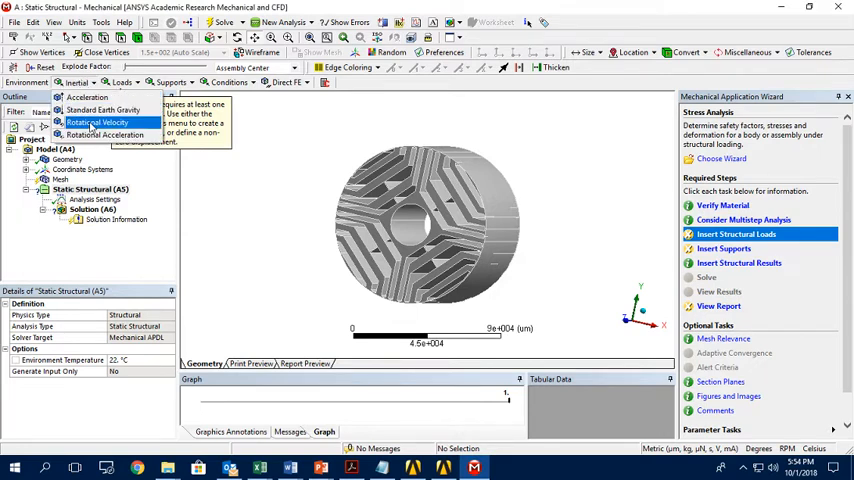
left_click(97, 122)
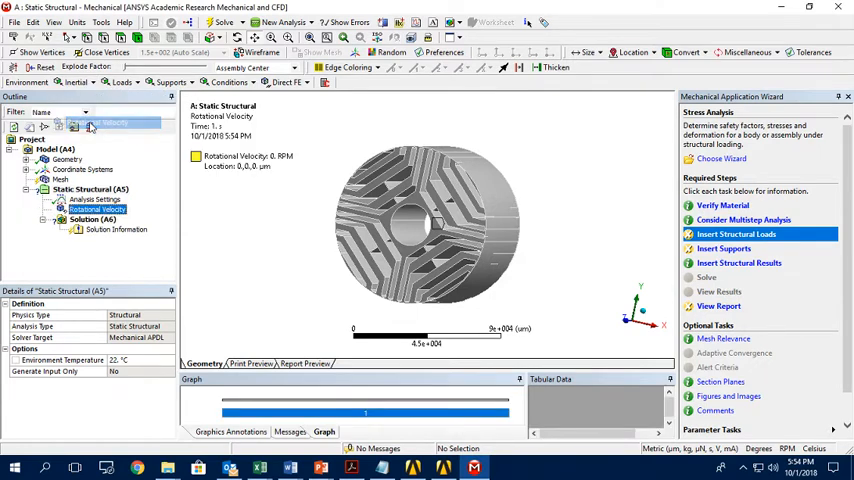
left_click(97, 209)
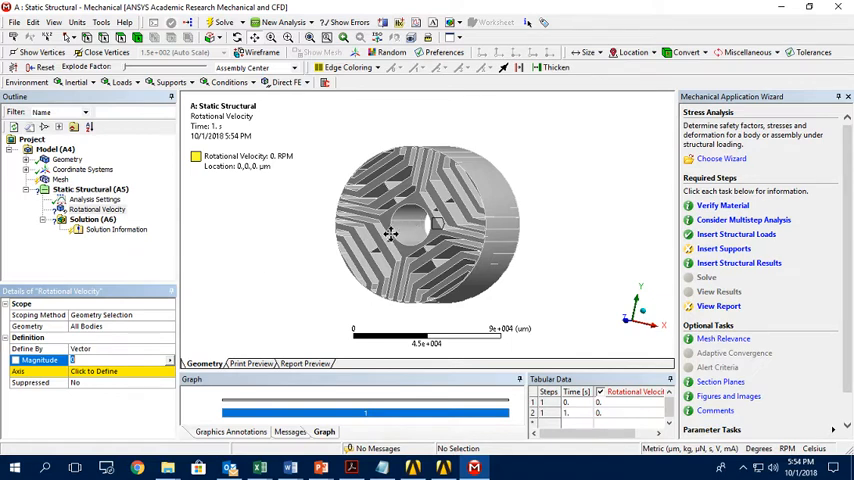
mouse_move(140, 350)
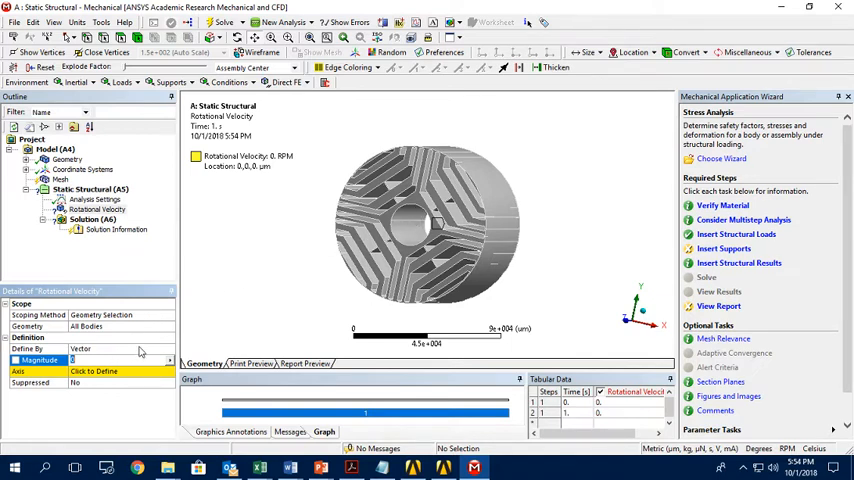
left_click(169, 349)
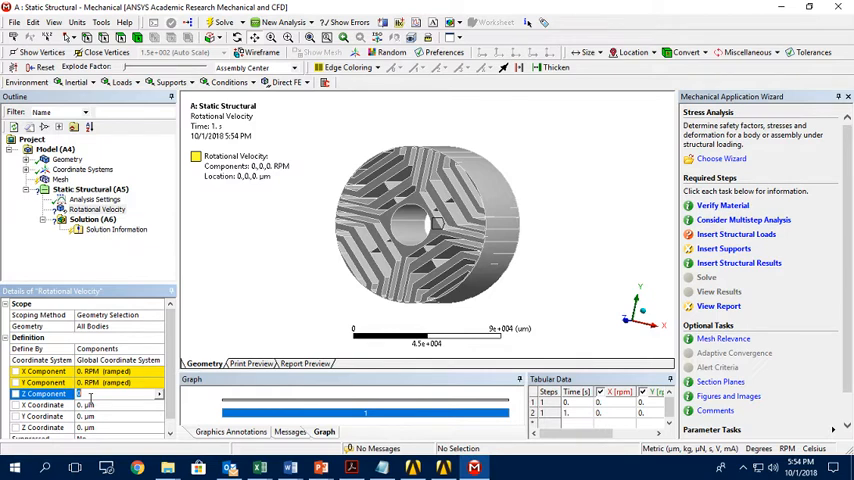
type("270")
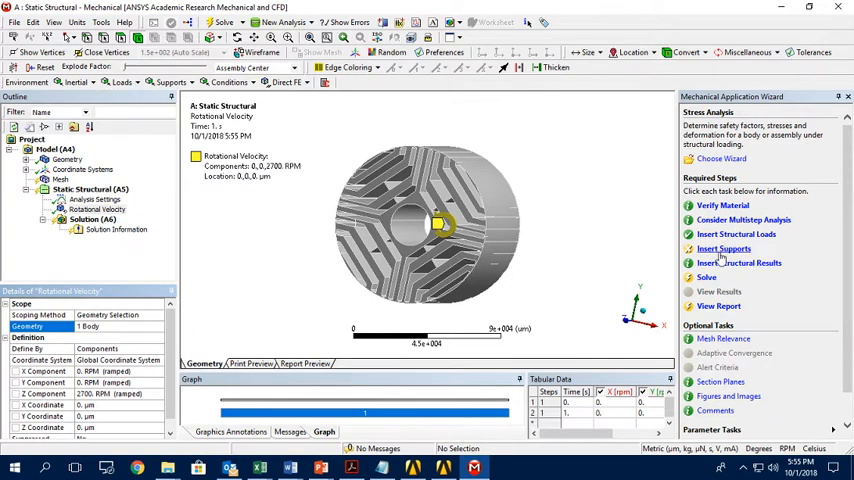
left_click(124, 82)
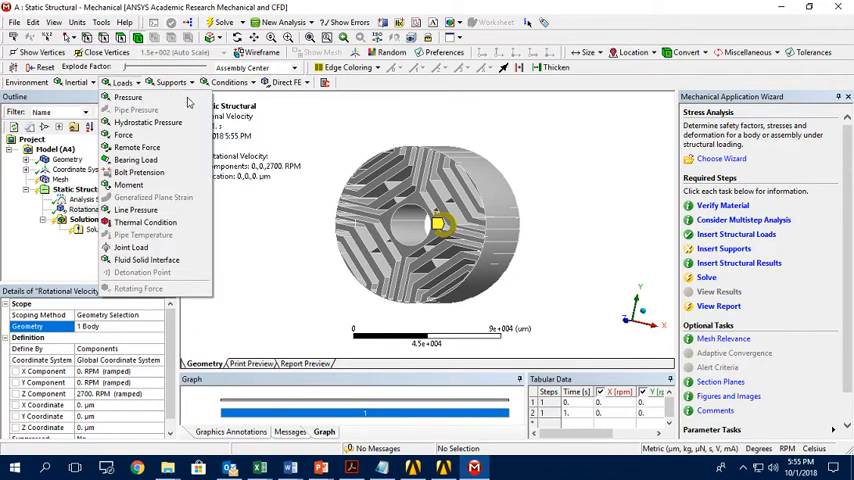
mouse_move(723, 248)
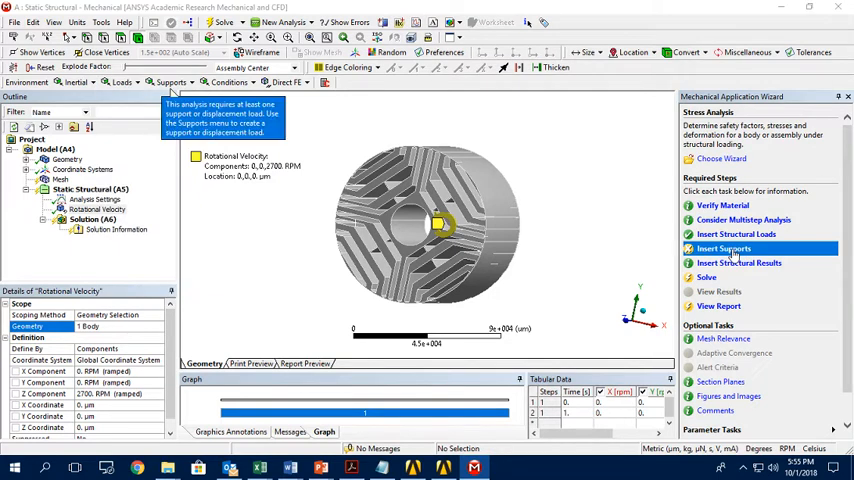
Step: Add a Remote Displacement on the two bore faces with X/Y/Z fixed at 0, rotations free
left_click(173, 82)
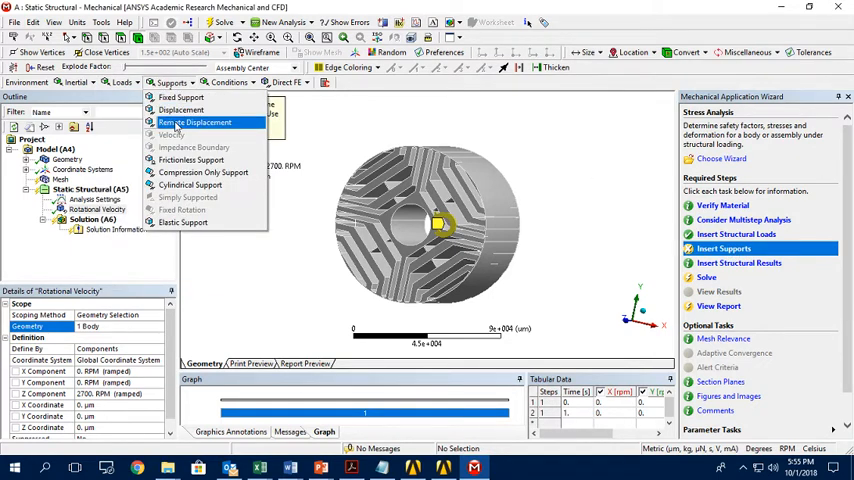
left_click(194, 122)
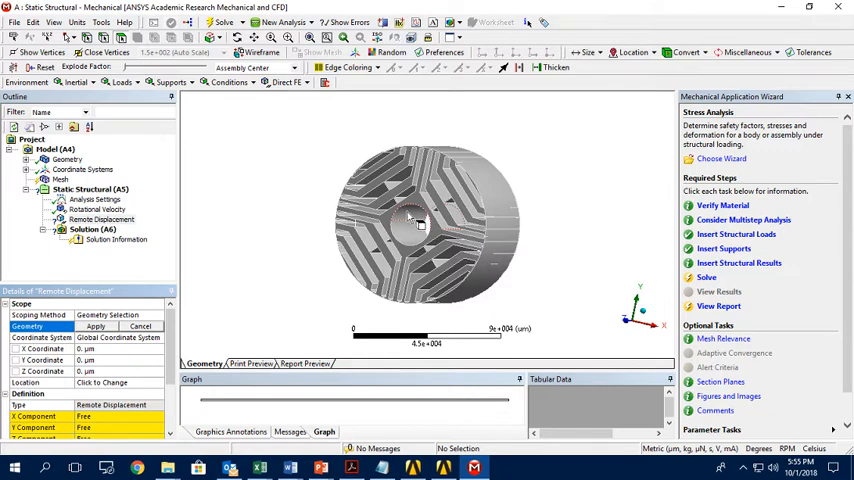
left_click(410, 218)
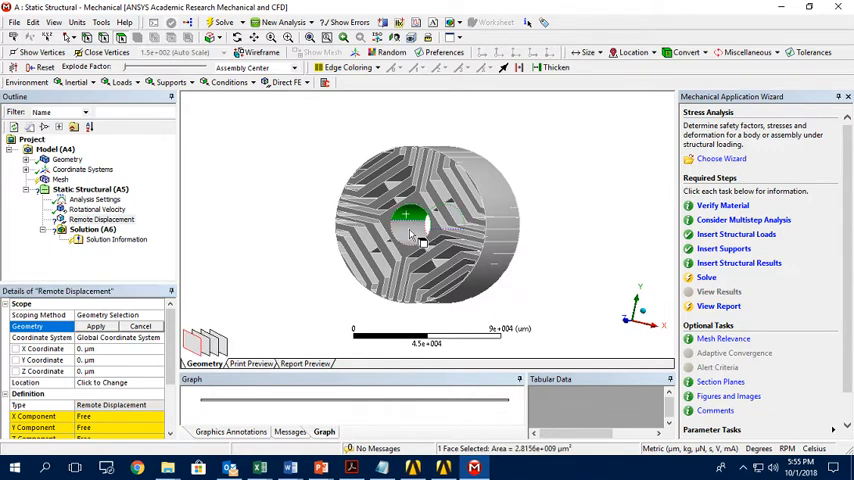
left_click(415, 228)
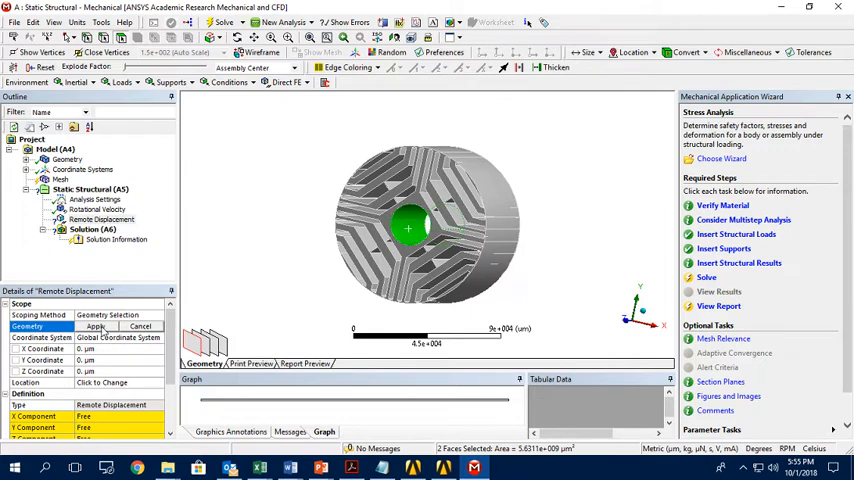
left_click(95, 326)
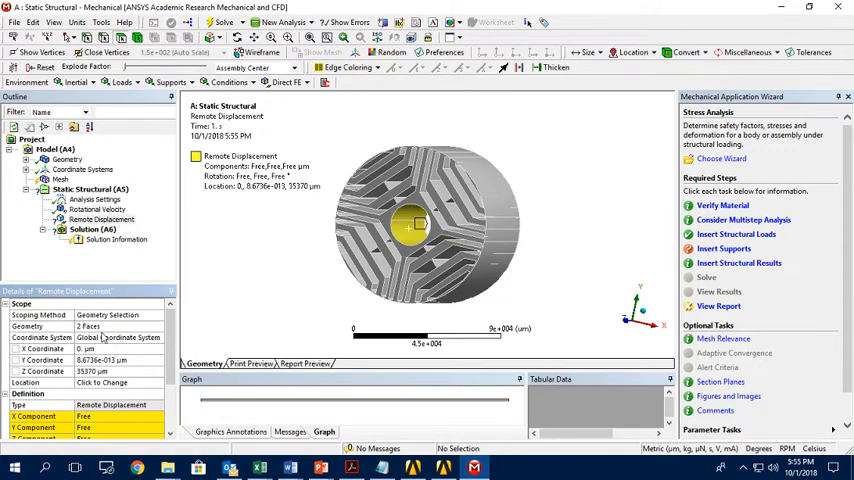
scroll("down", 3)
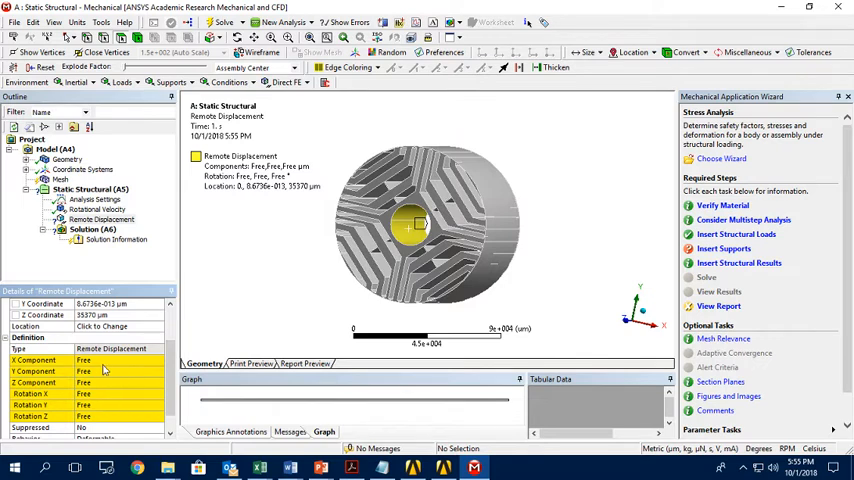
left_click(85, 359)
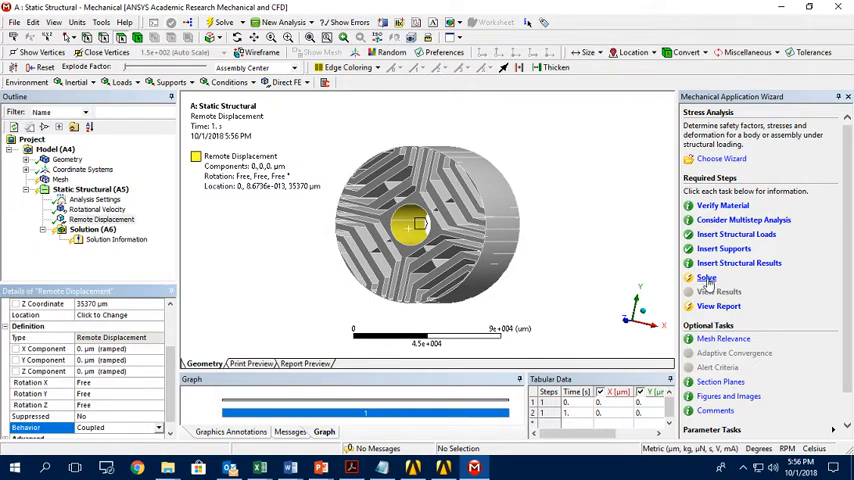
left_click(706, 277)
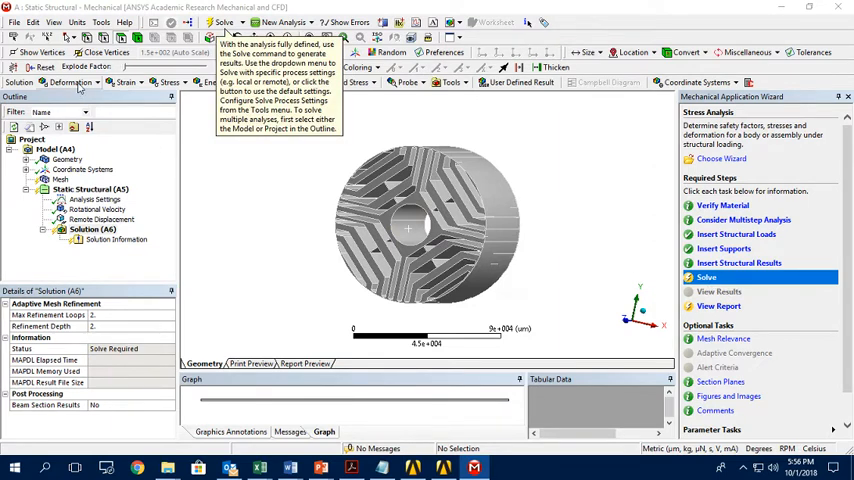
Step: Add Total Deformation and Equivalent (von-Mises) Stress results under the rotor's Solution
left_click(70, 82)
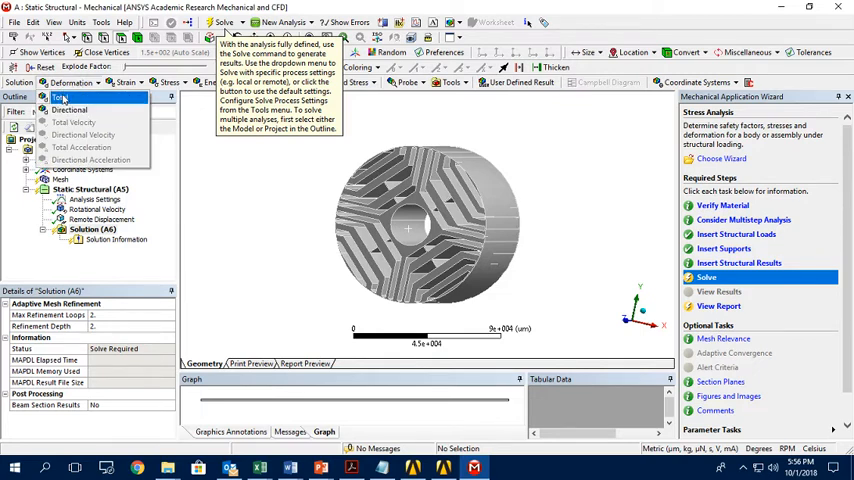
left_click(60, 97)
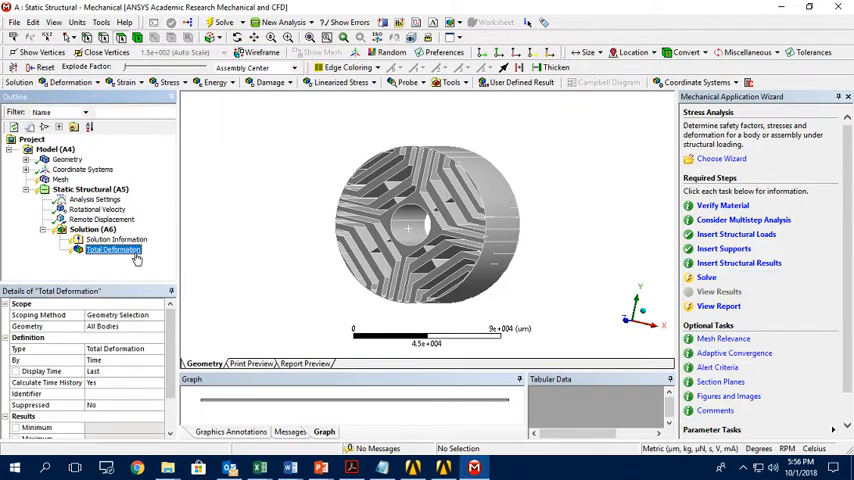
left_click(167, 82)
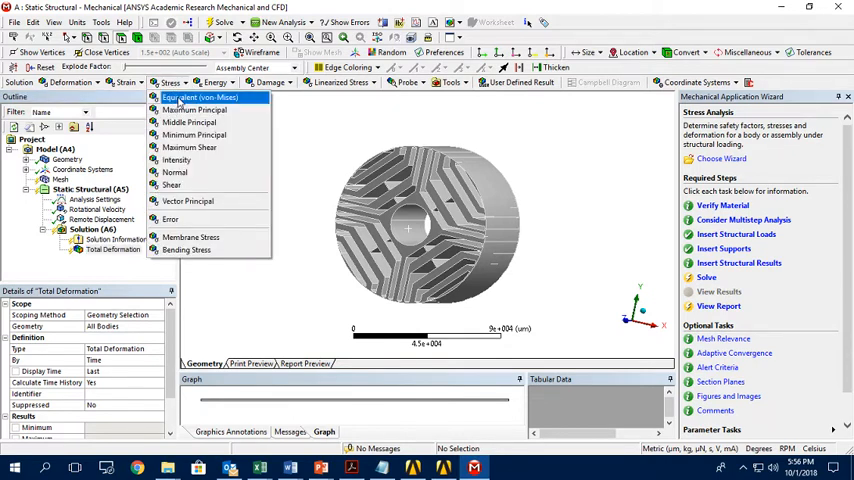
left_click(199, 97)
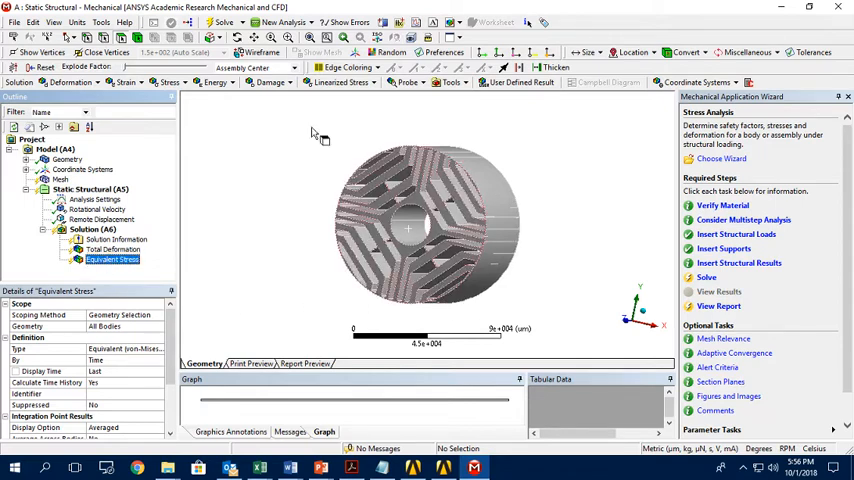
mouse_move(224, 22)
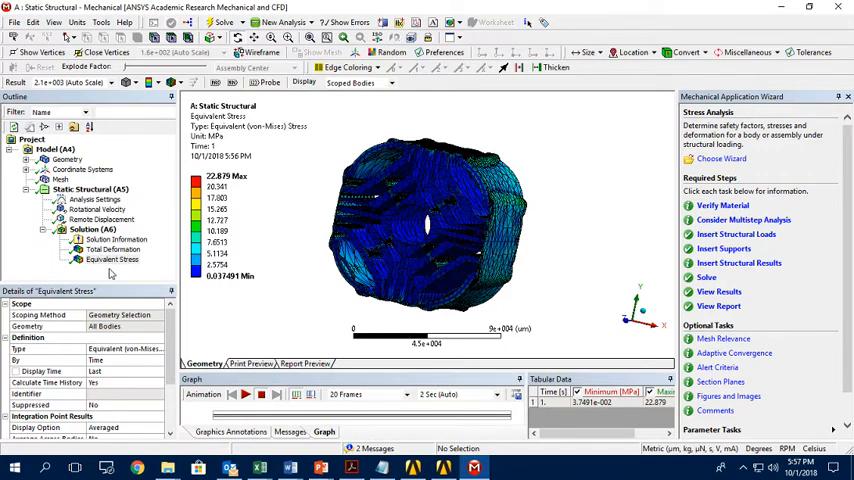
Step: Show the 5.0396 µm total deformation contour on the undeformed rotor without wireframe, orbiting to view
left_click(113, 249)
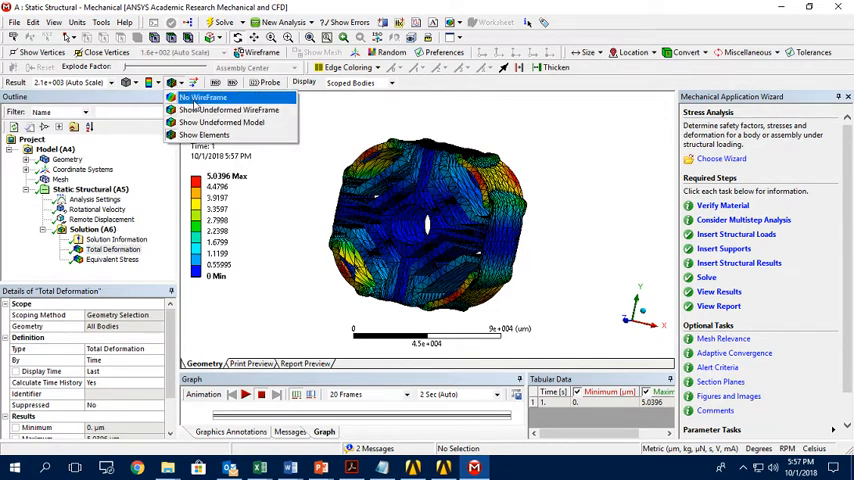
left_click(202, 97)
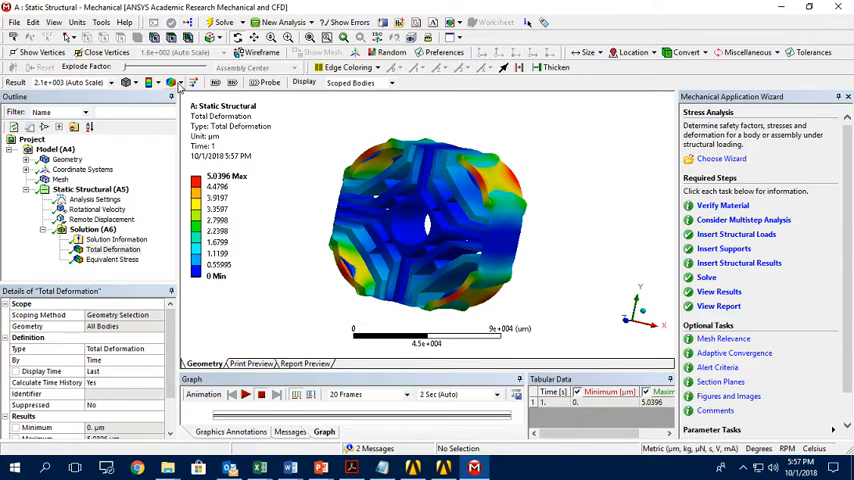
left_click(172, 82)
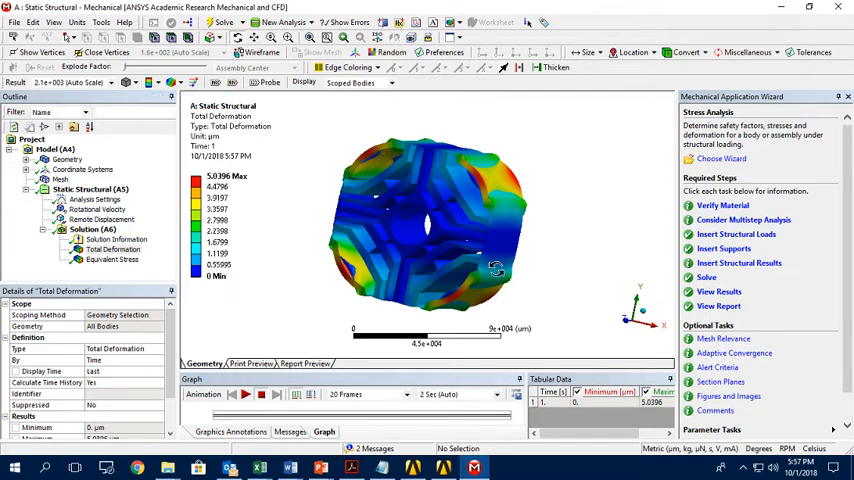
left_click(100, 82)
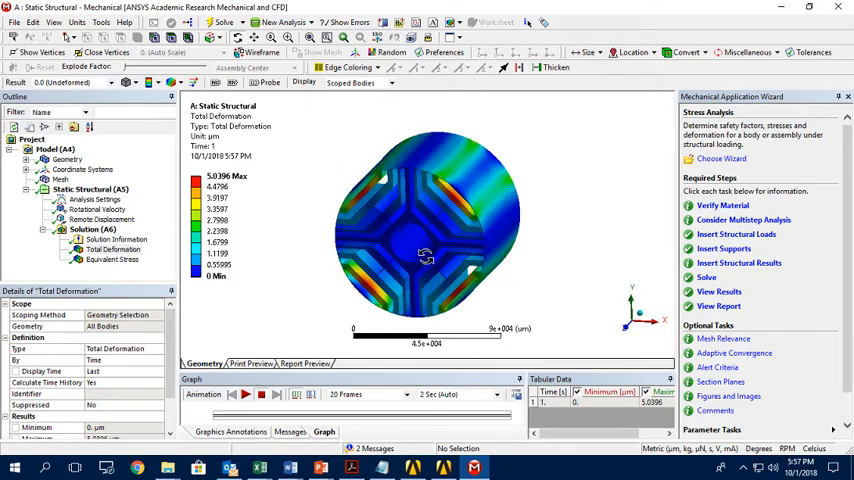
left_click_drag(425, 255, 458, 245)
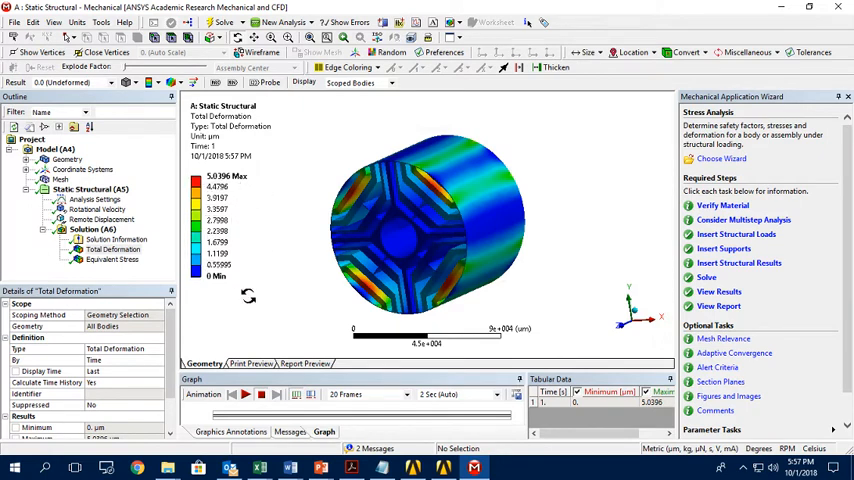
Step: Show the equivalent stress contour (0.0375–22.879 MPa) and orbit to see the rotor's end face
left_click(113, 259)
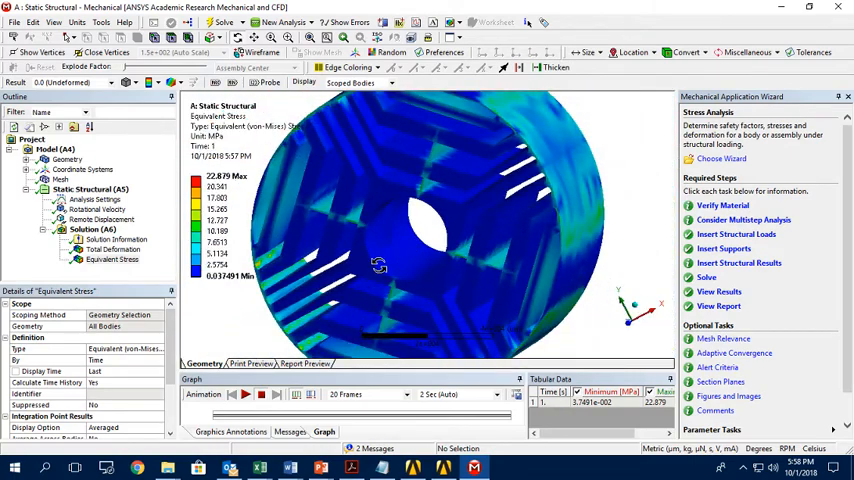
left_click_drag(380, 265, 475, 262)
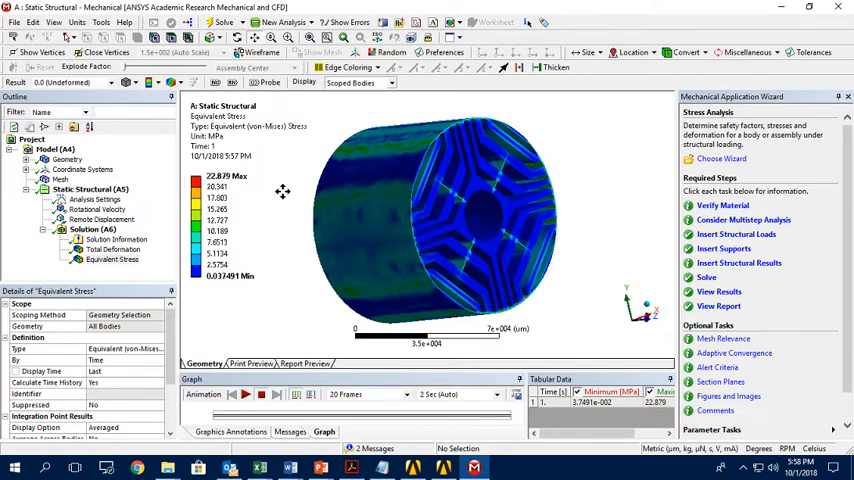
mouse_move(248, 205)
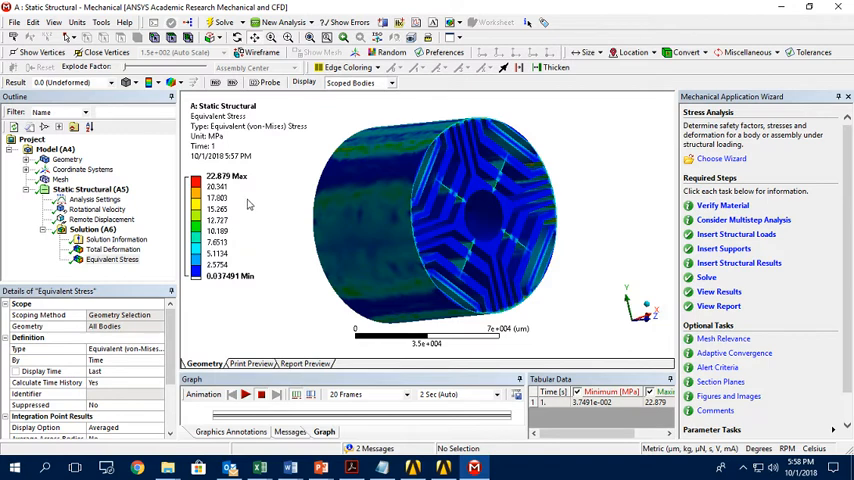